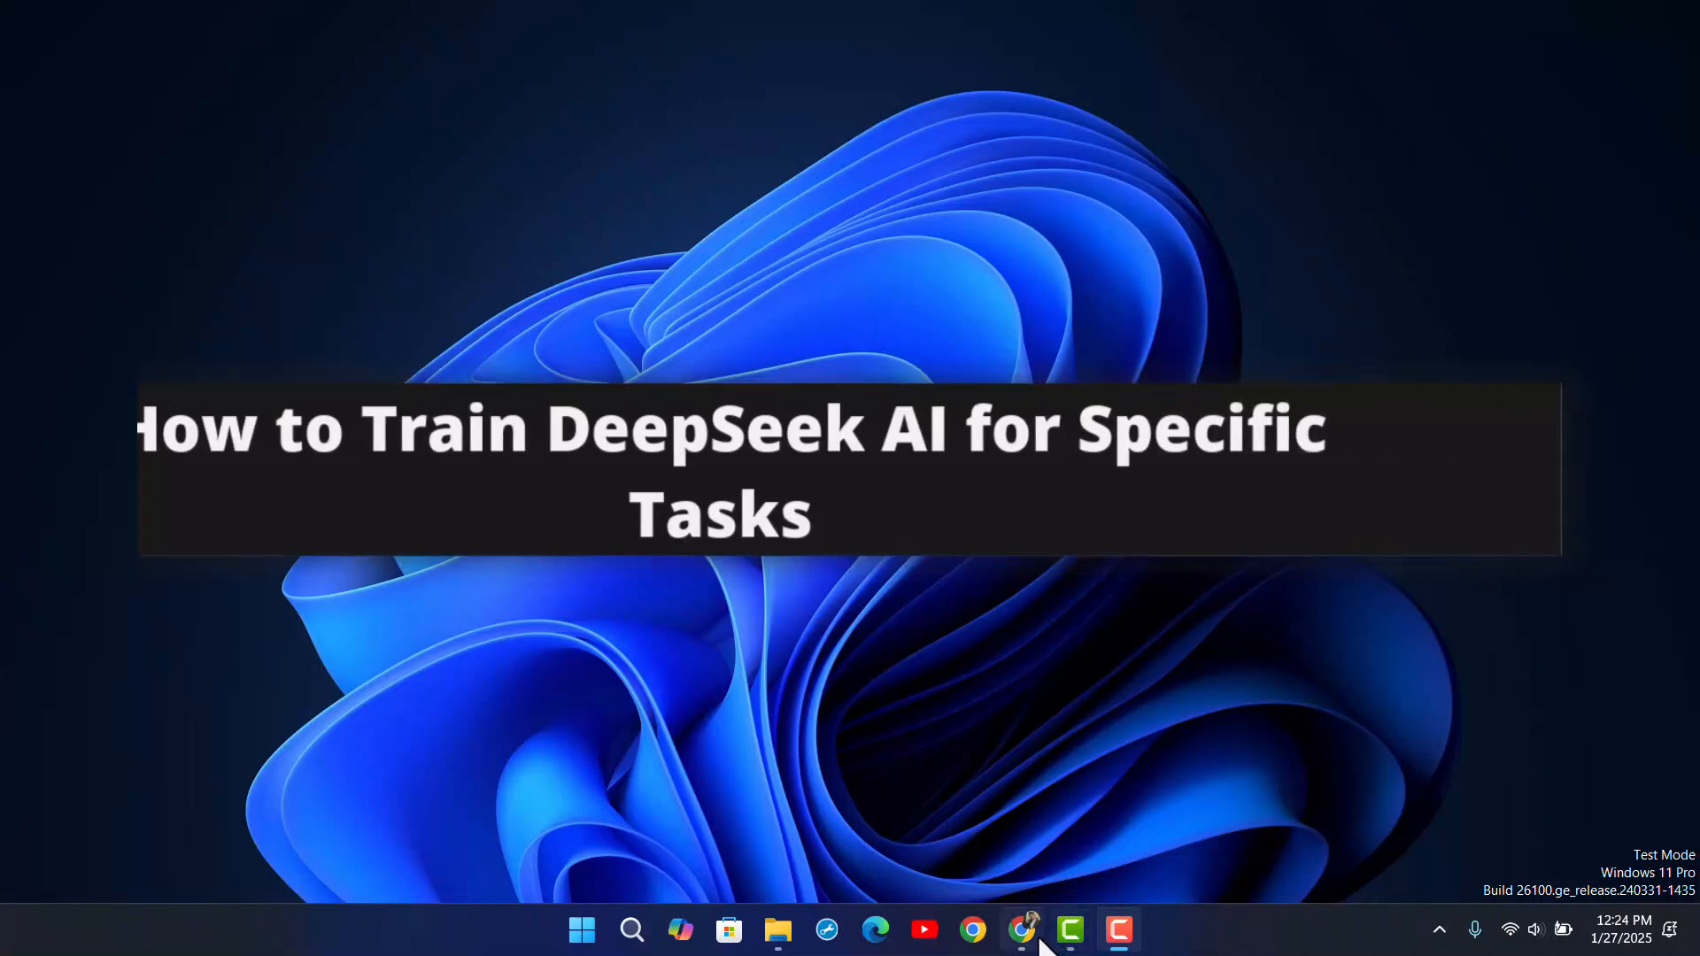
Bring up the browser with the existing DeepSeek essay chat
click(972, 930)
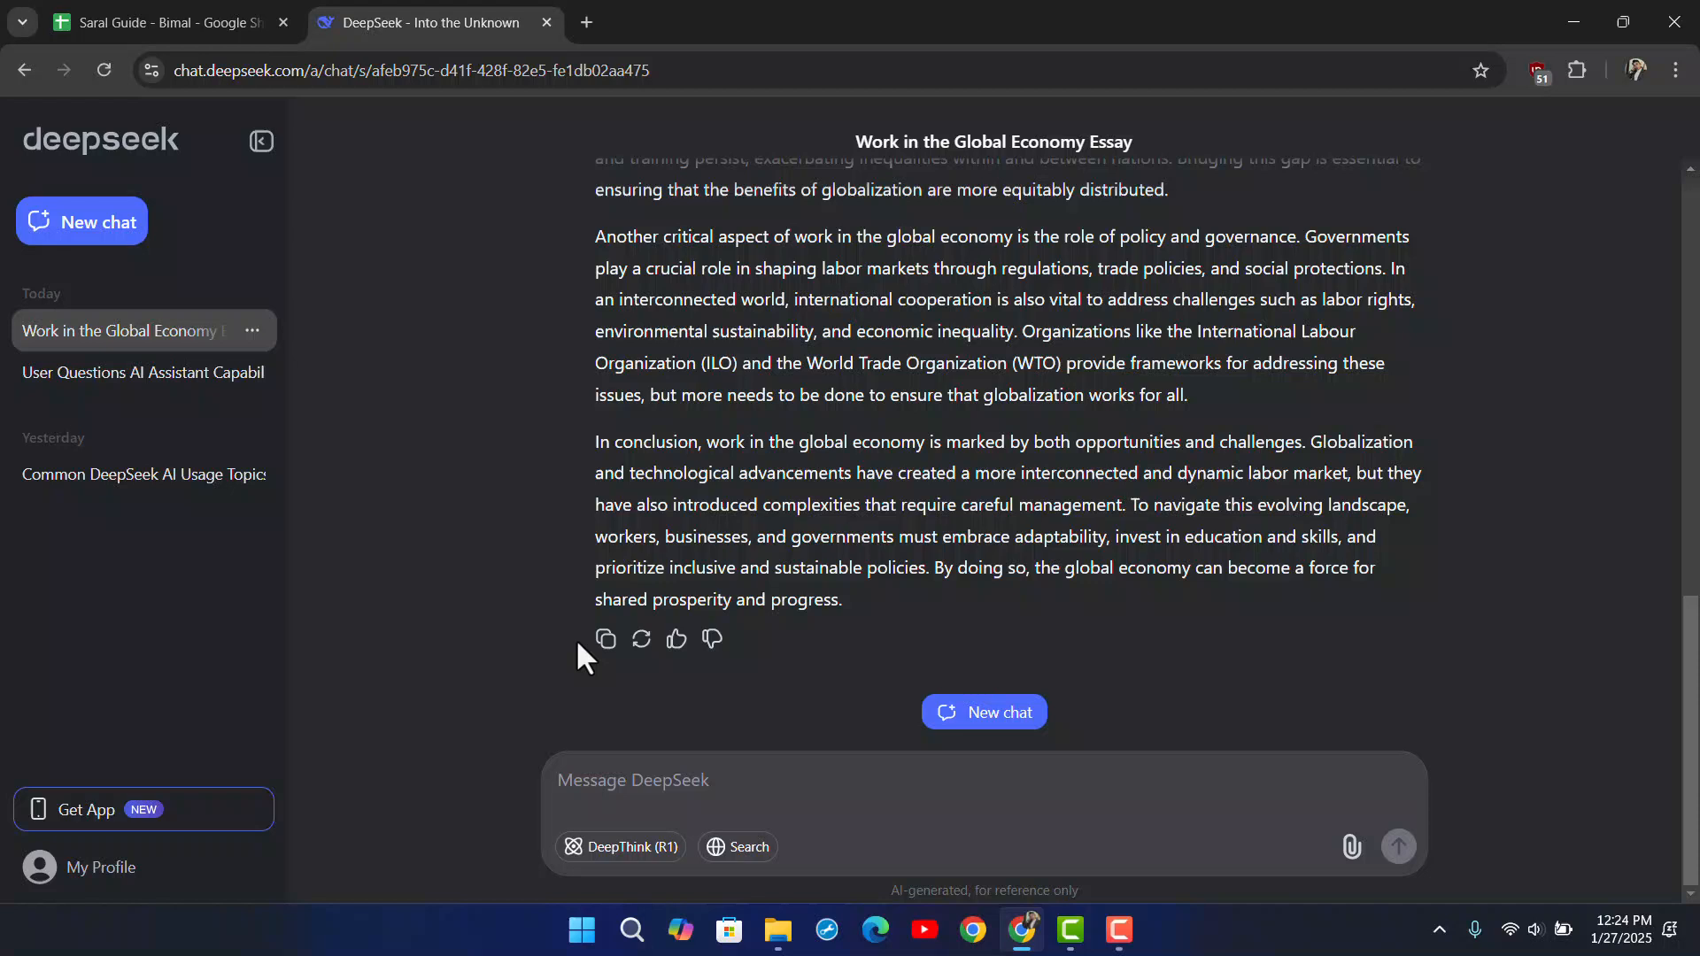
mouse_move(326, 529)
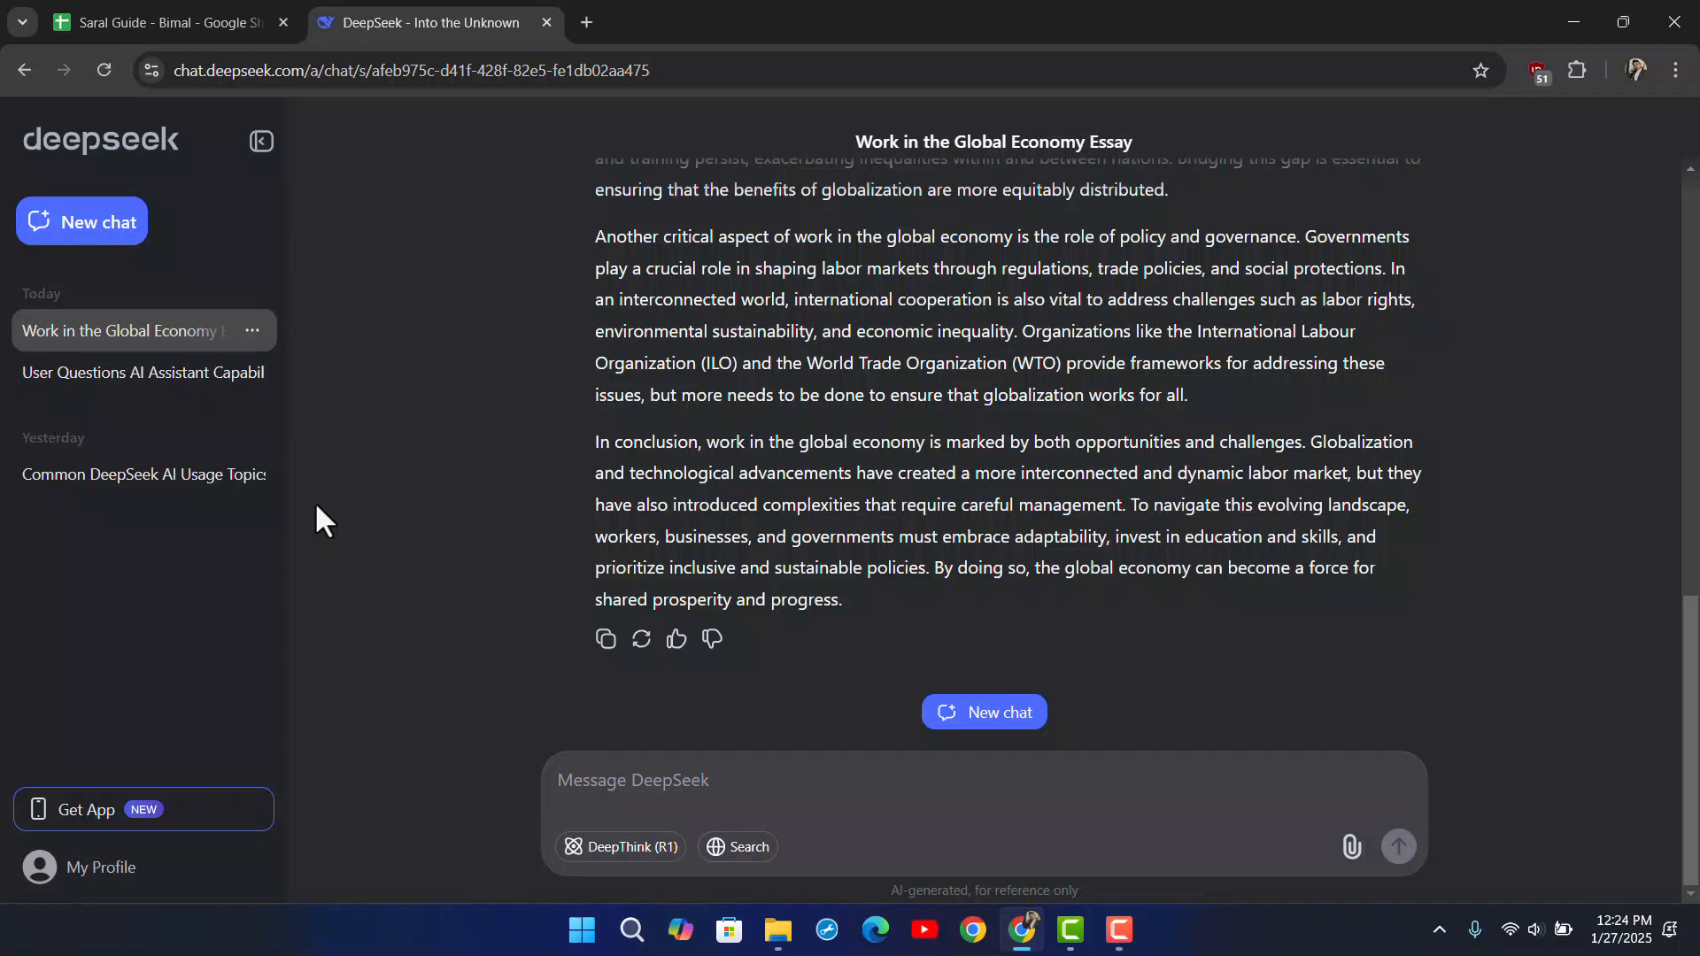
mouse_move(368, 553)
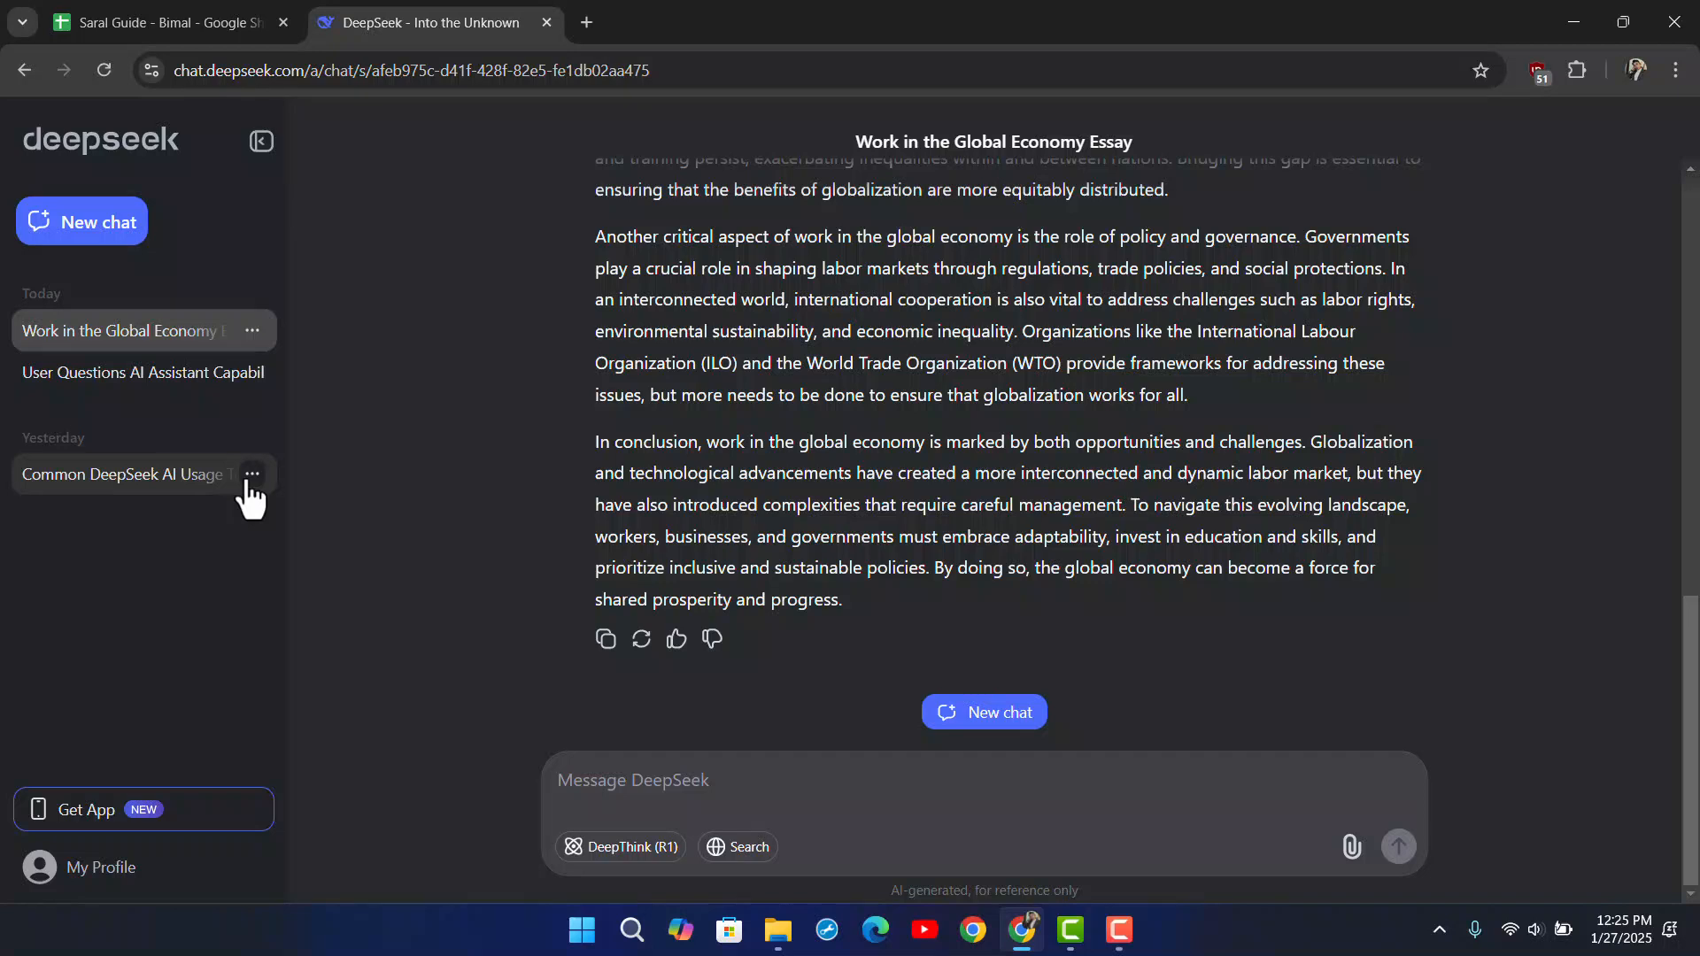
mouse_move(586, 715)
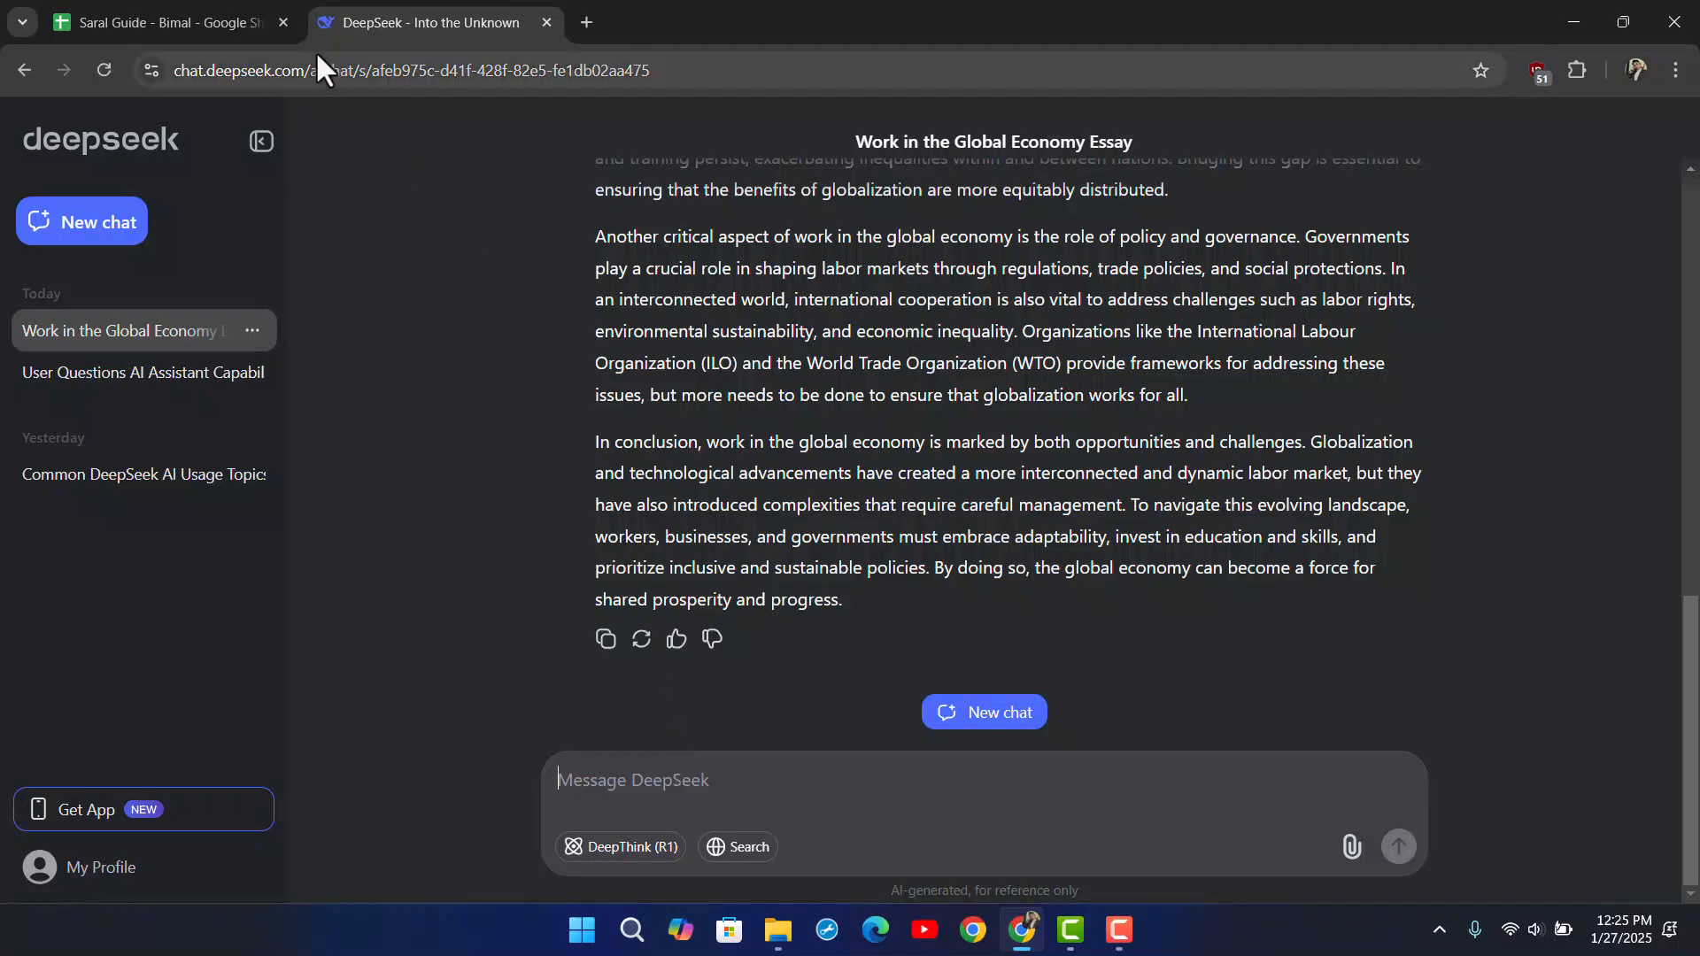
Ask DeepSeek: based on the transcript I provide, write me a YouTube description
click(759, 779)
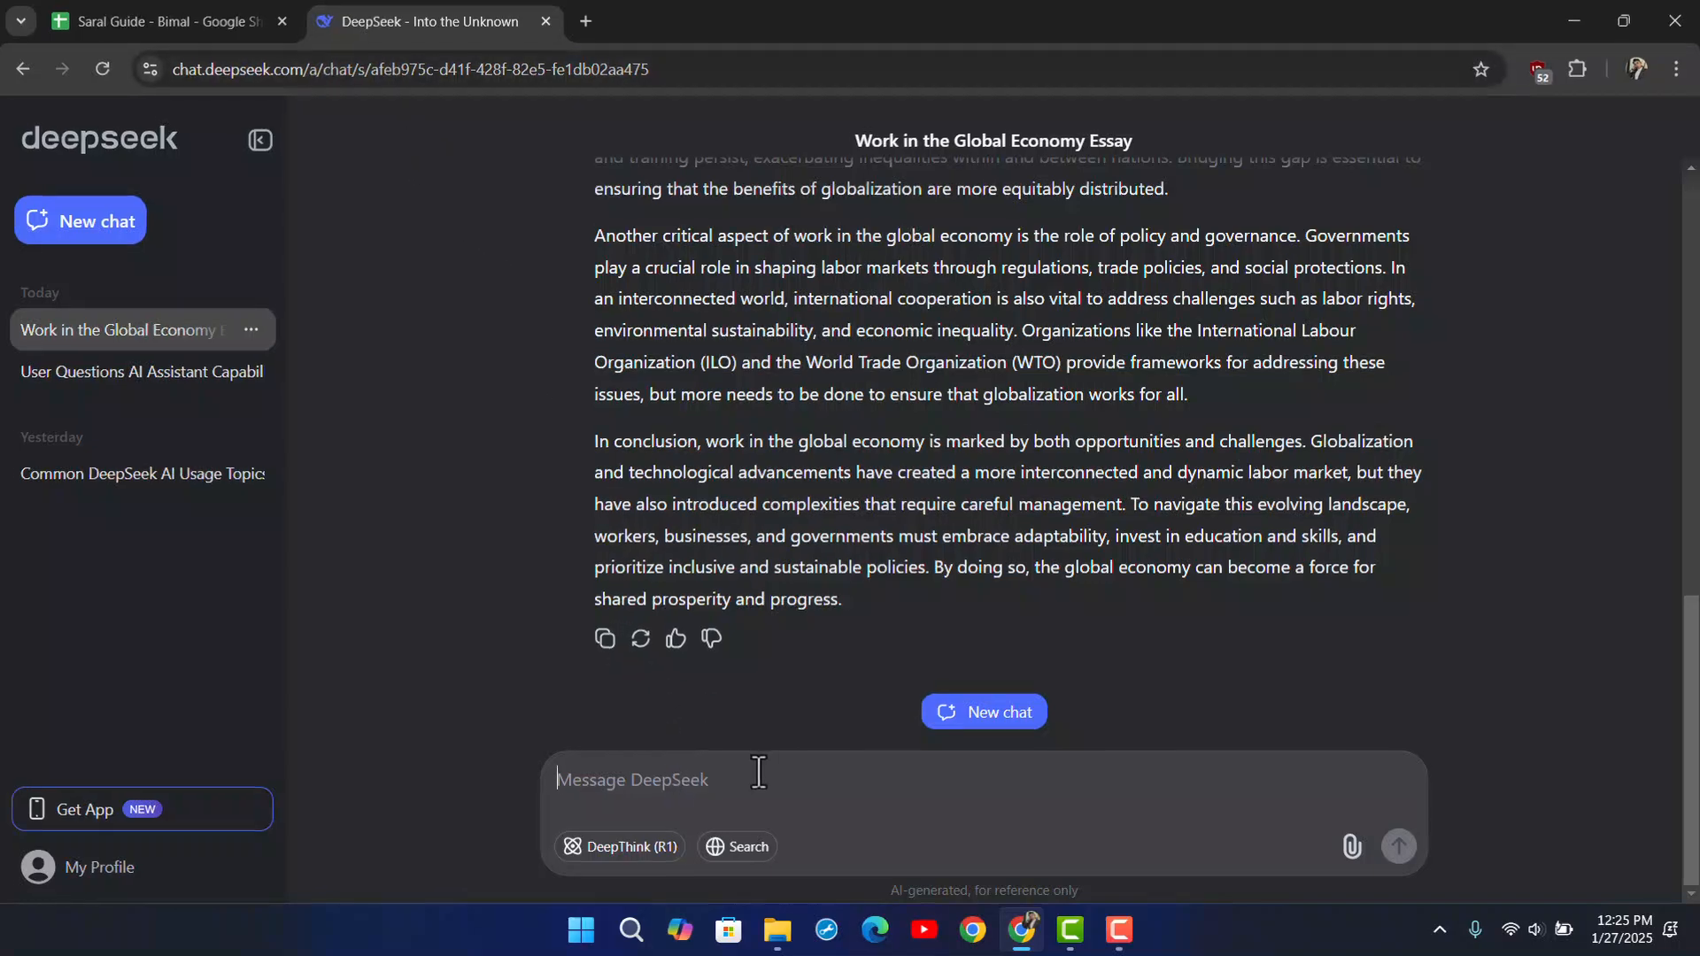
text(Based on the transc)
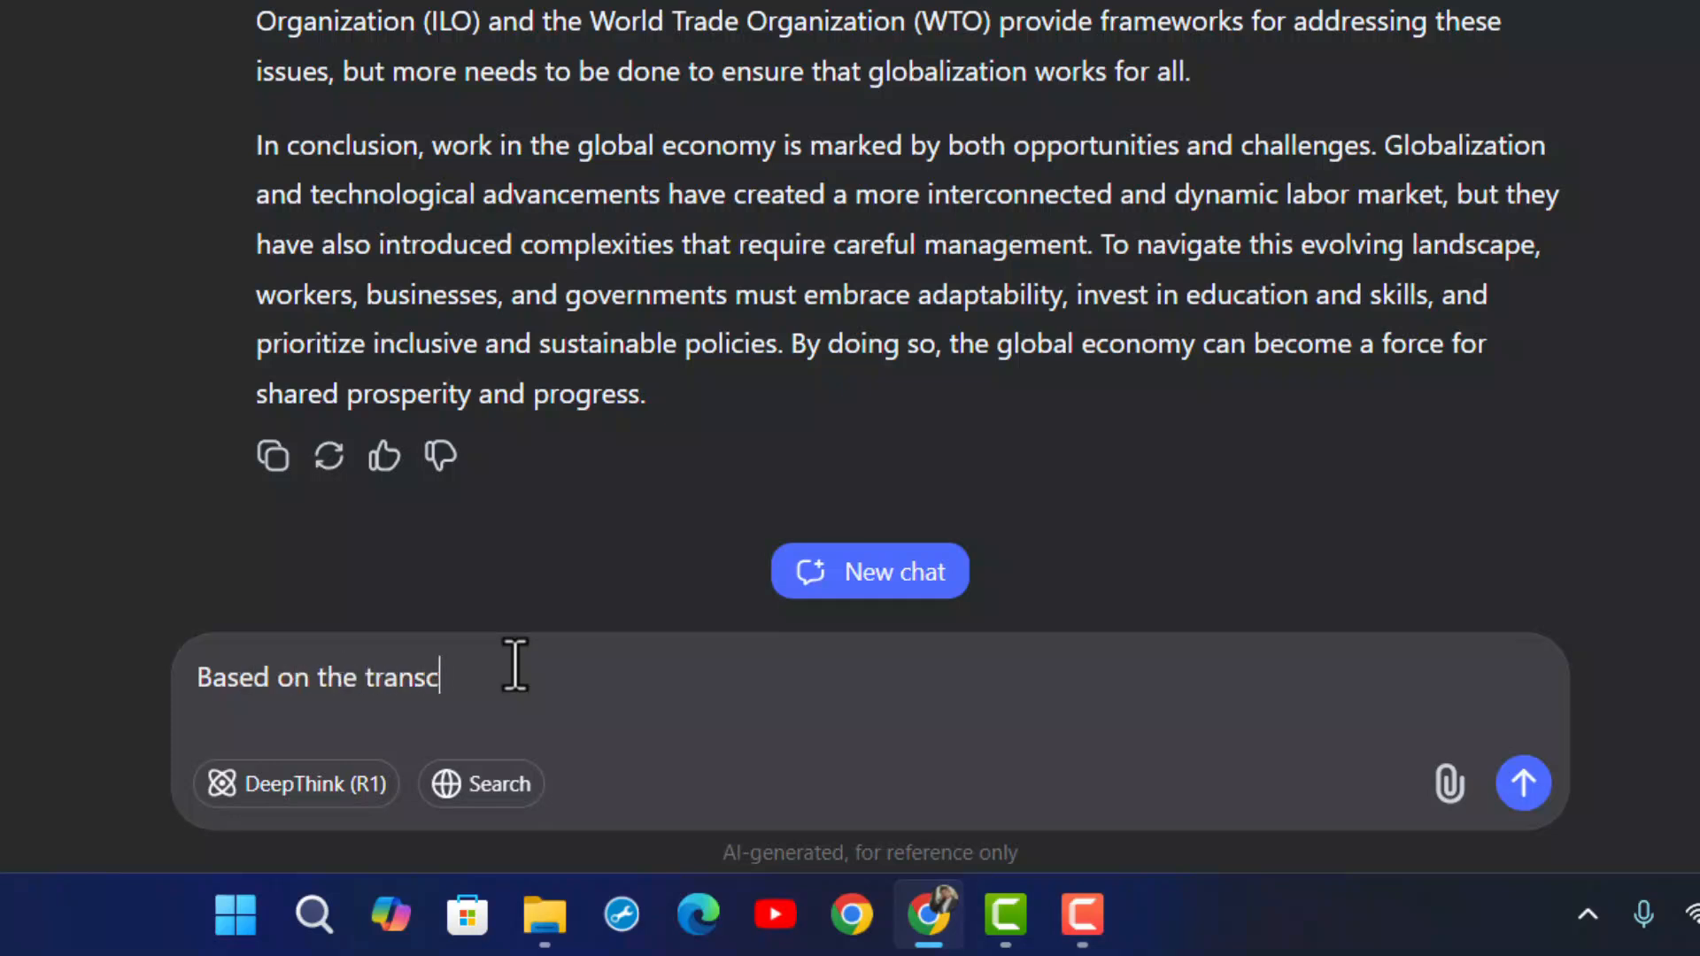
text(ript i provide)
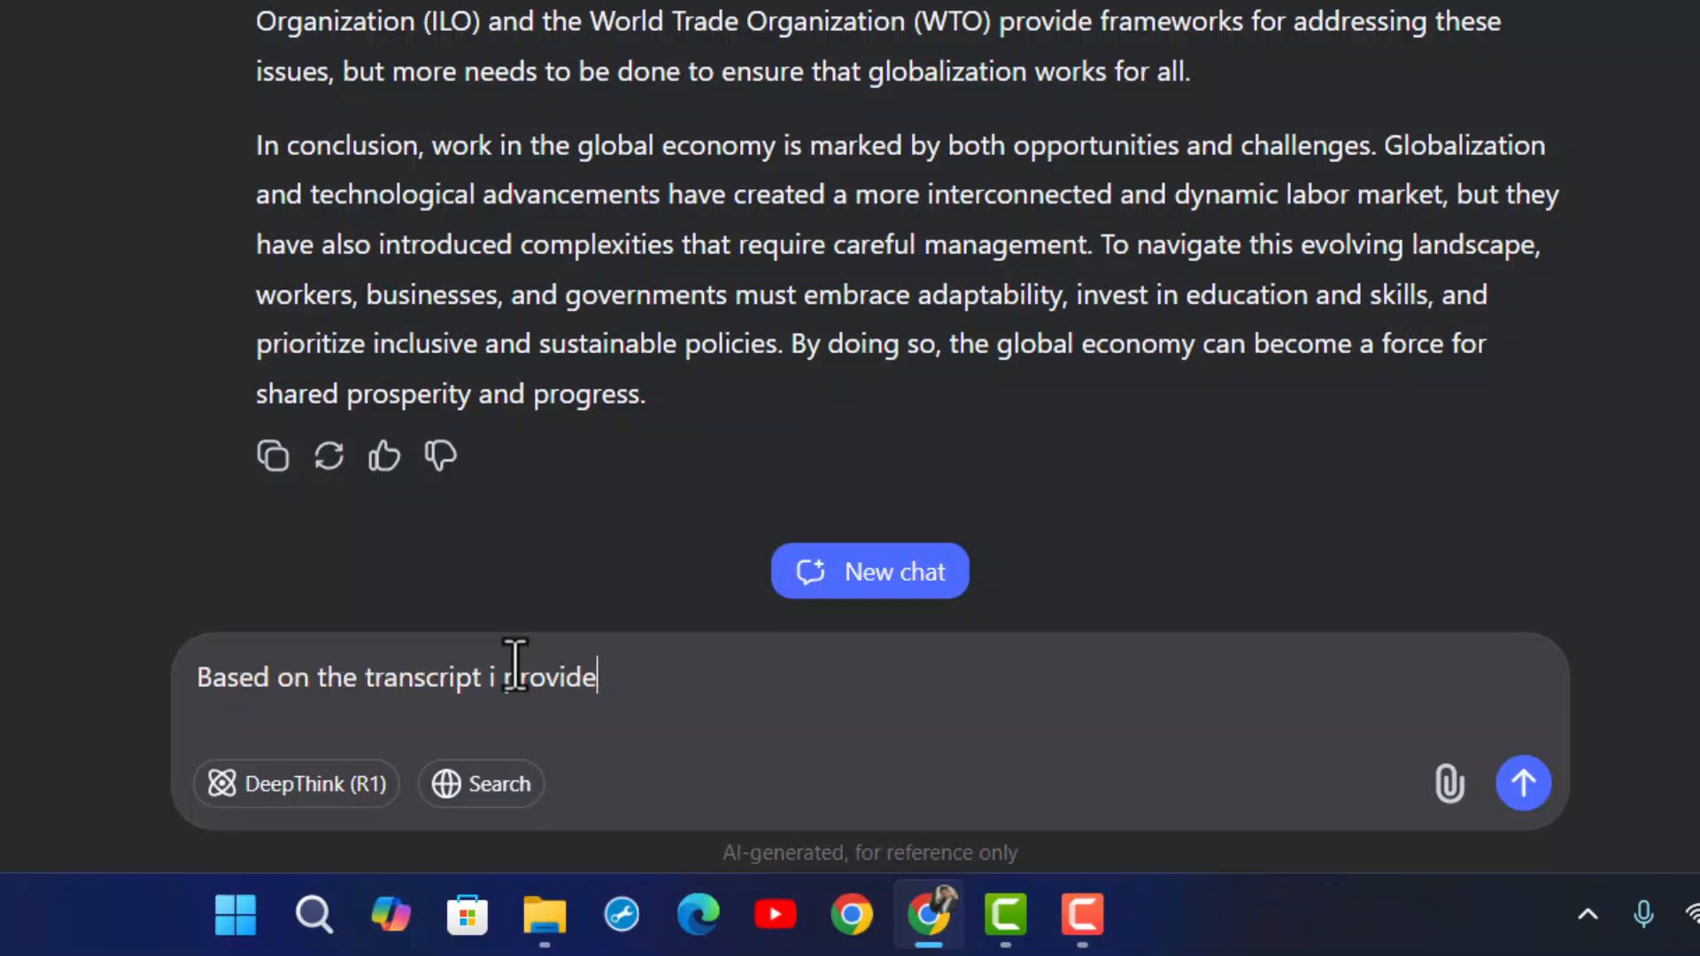
text(,)
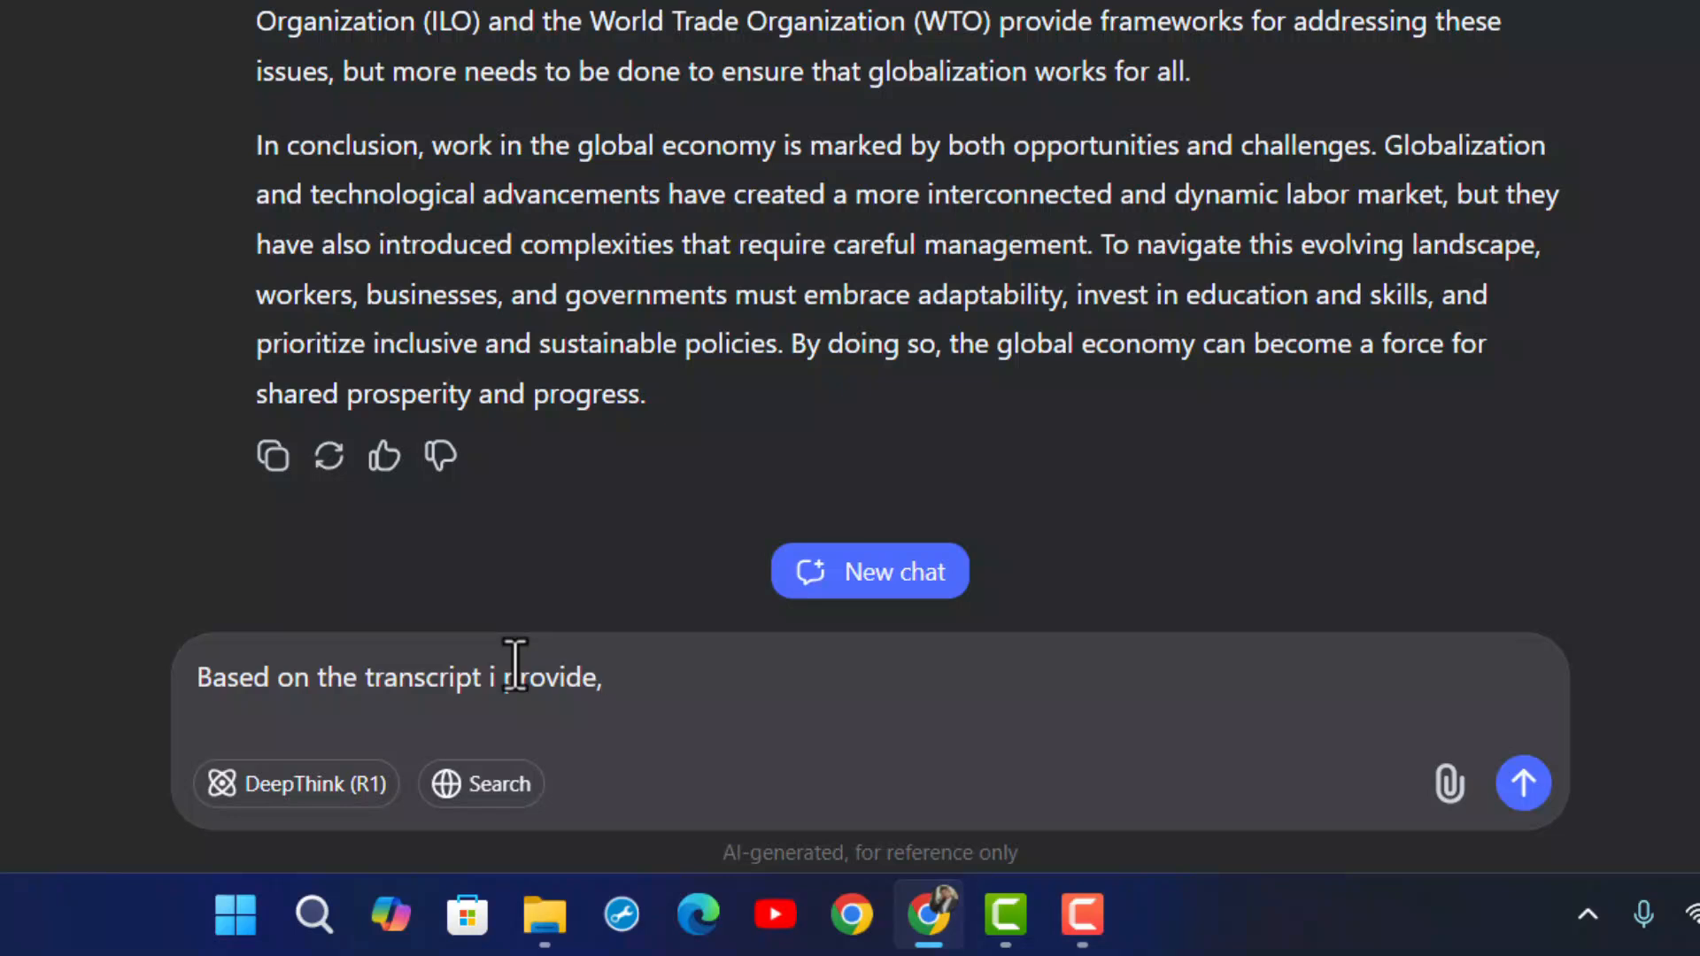
text(write me)
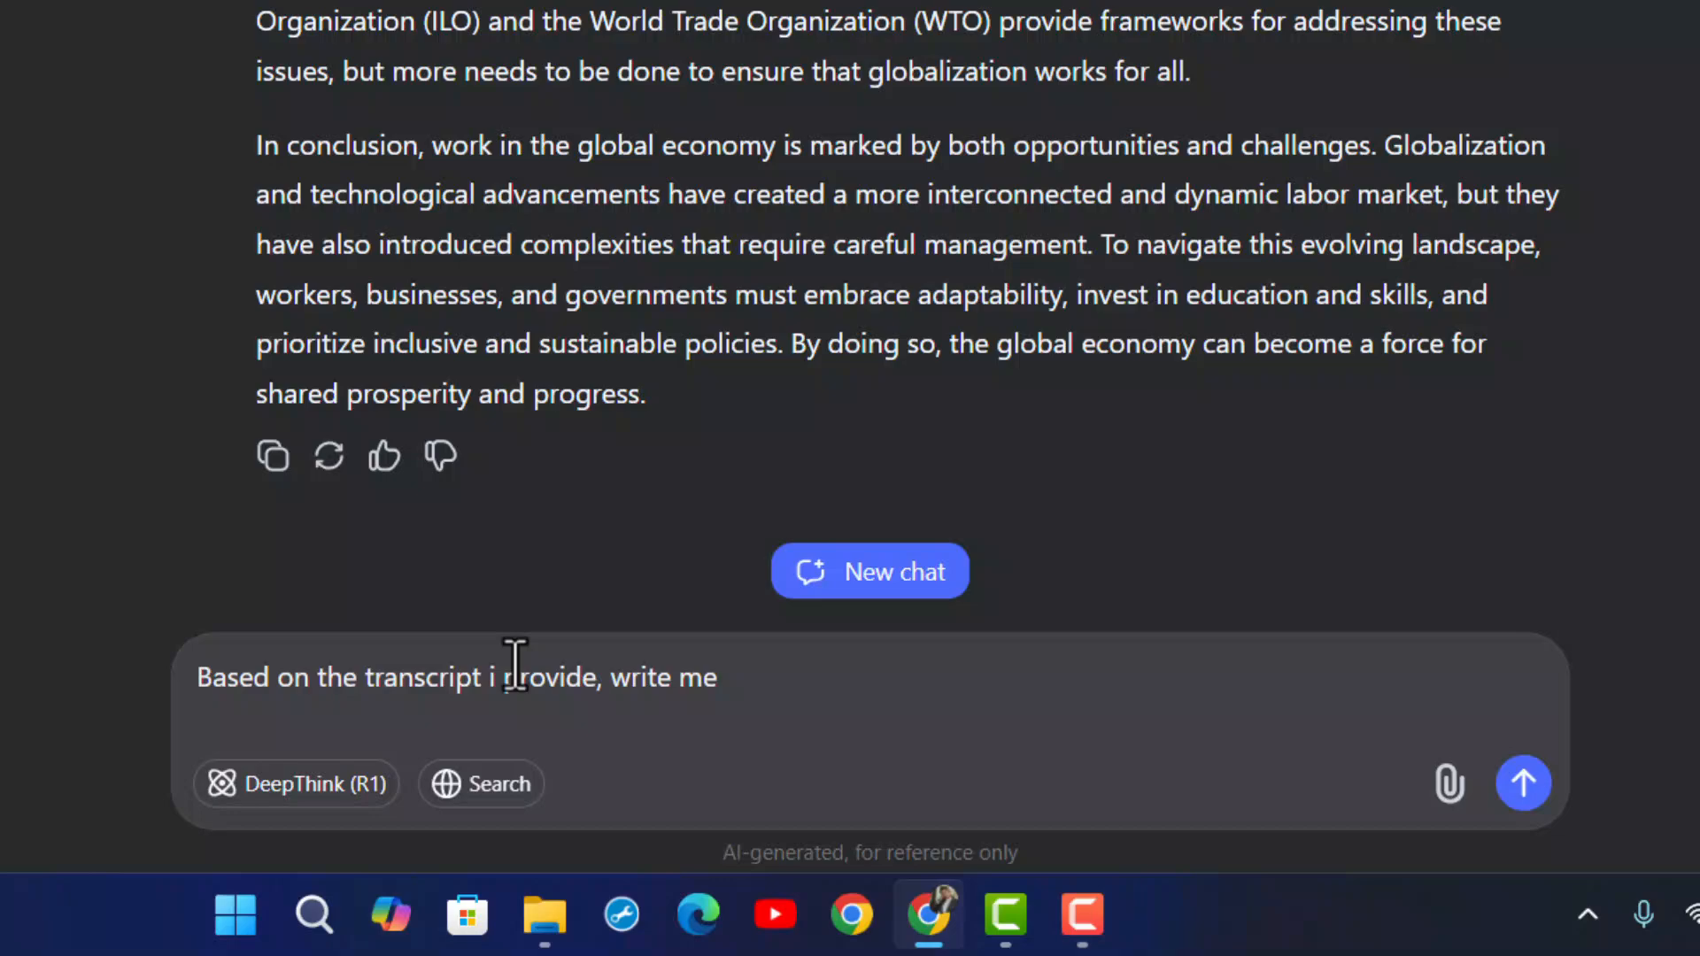
text(a youtube dewscription)
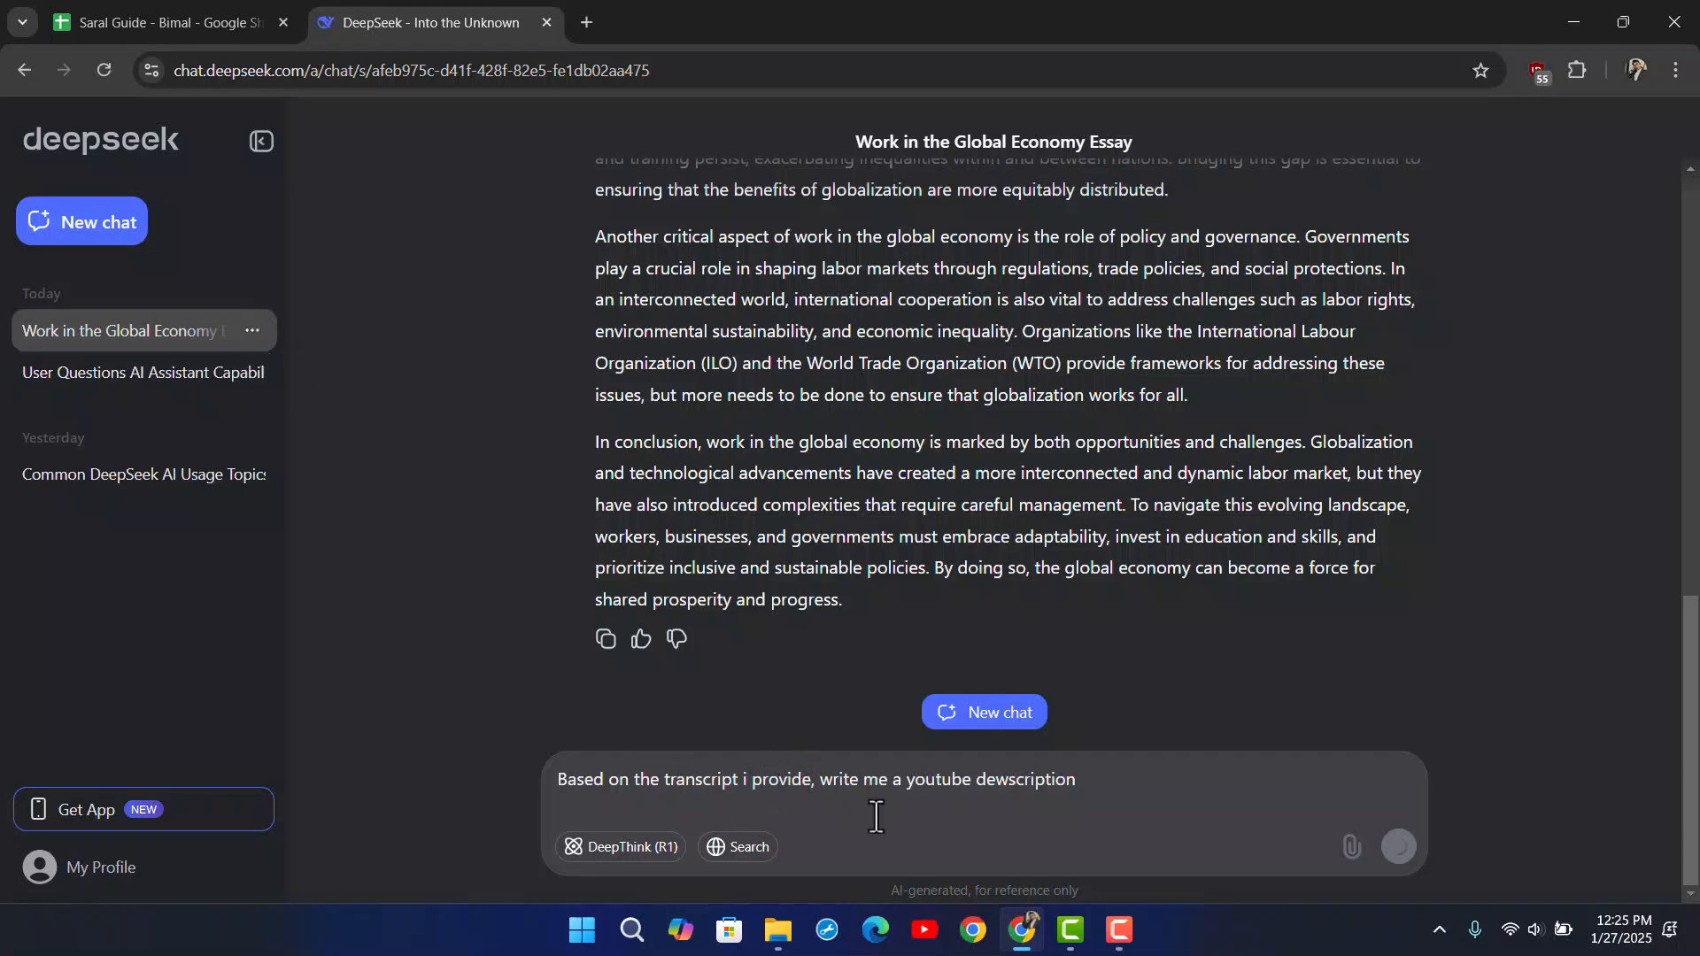
Minimize the browser after DeepSeek replies asking for the transcript
click(1397, 846)
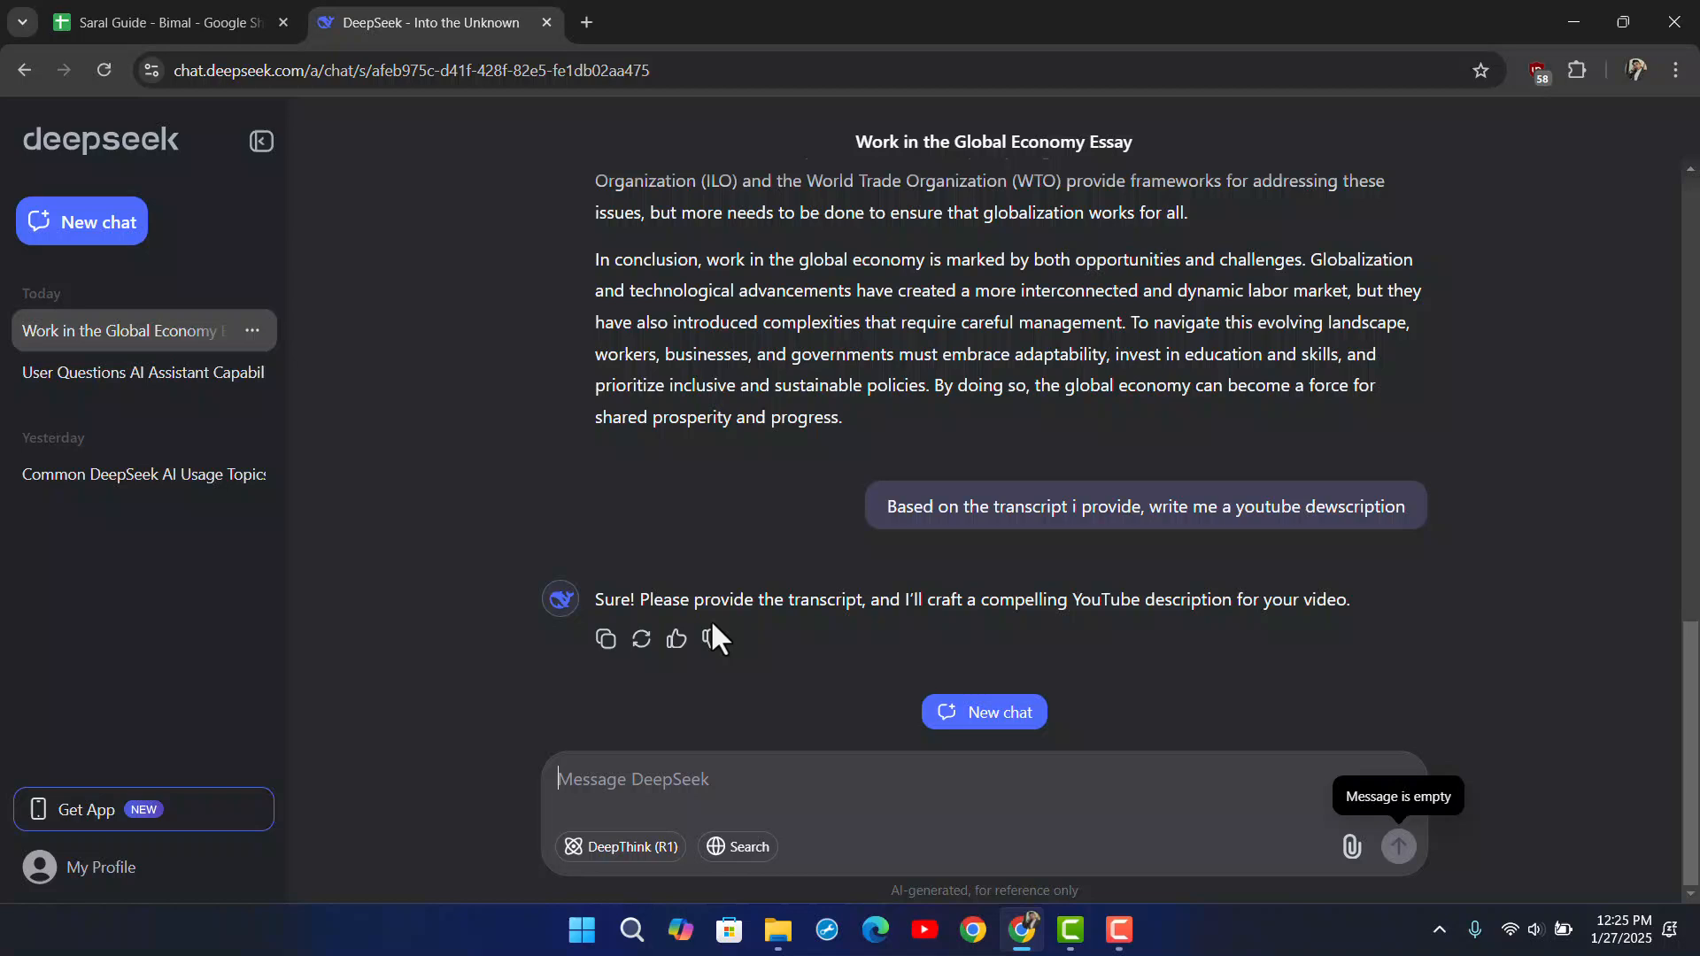
mouse_move(1039, 629)
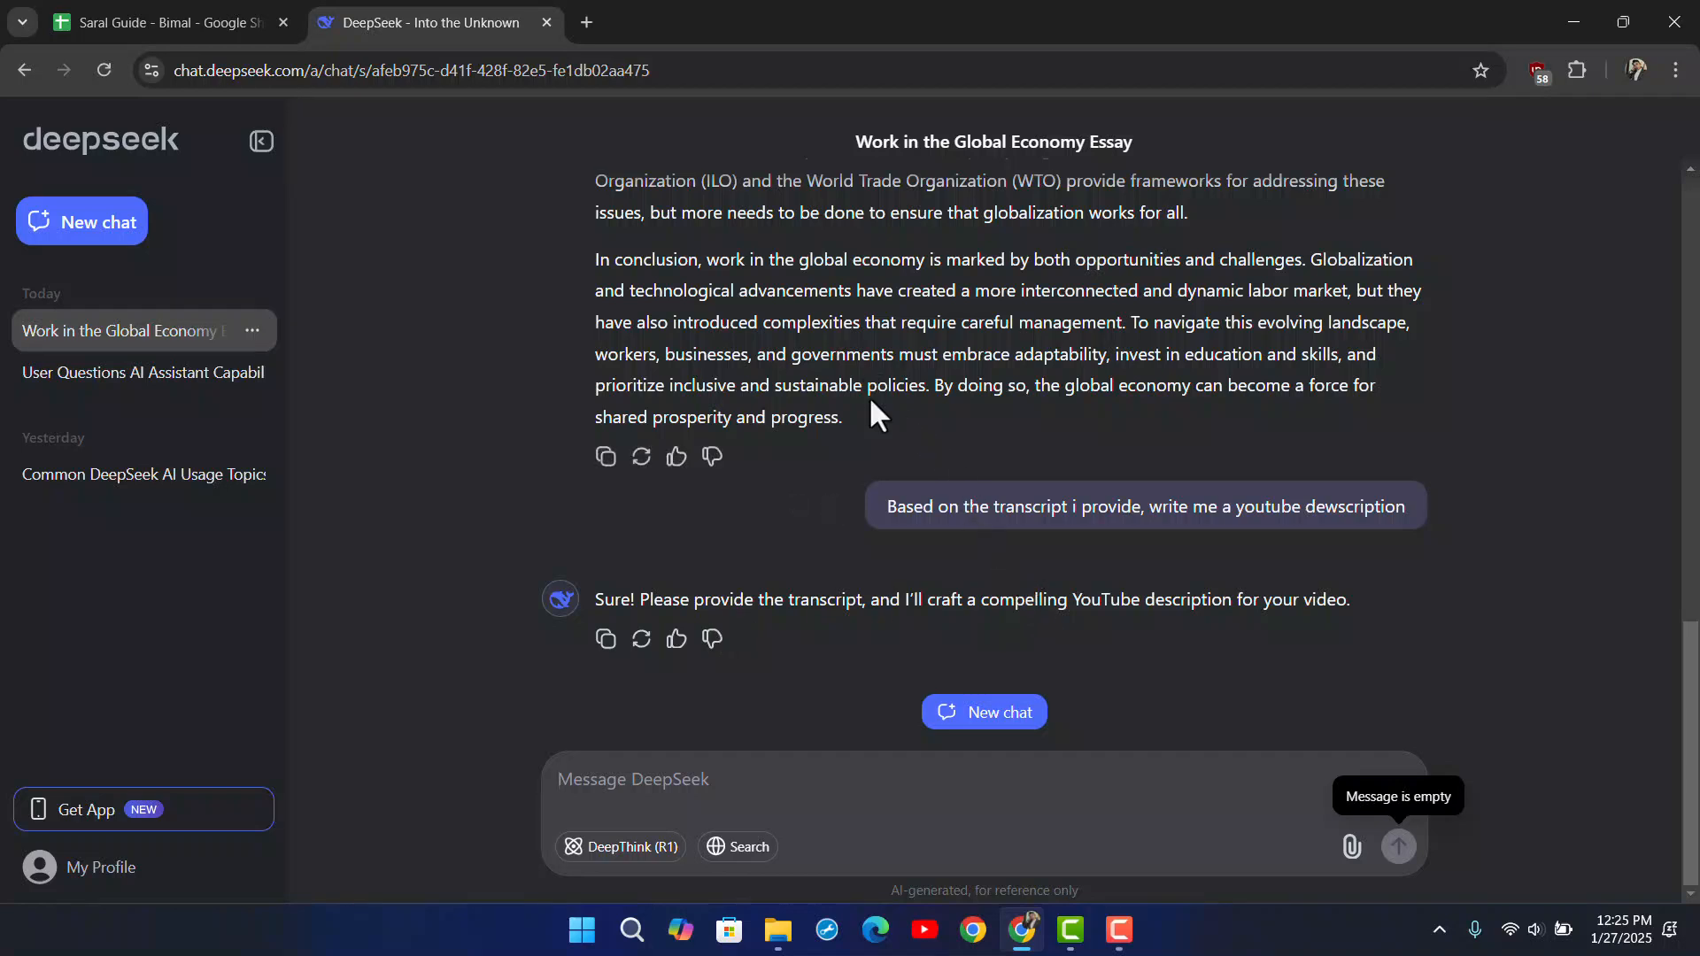
mouse_move(1077, 460)
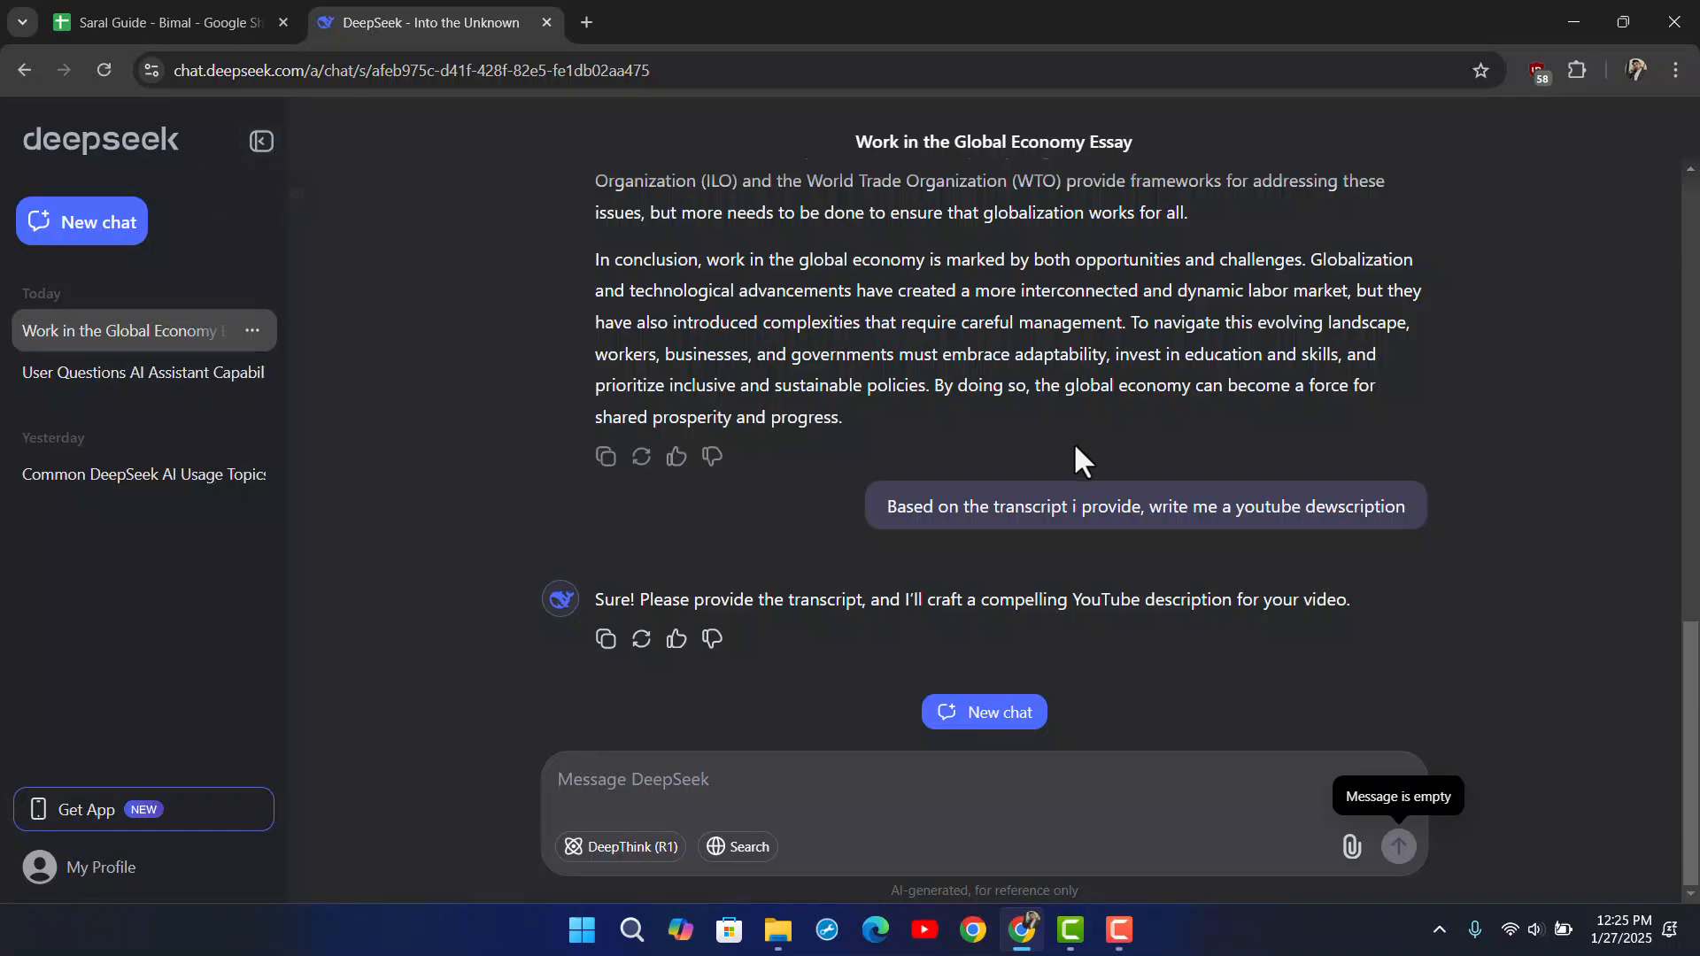
mouse_move(1225, 593)
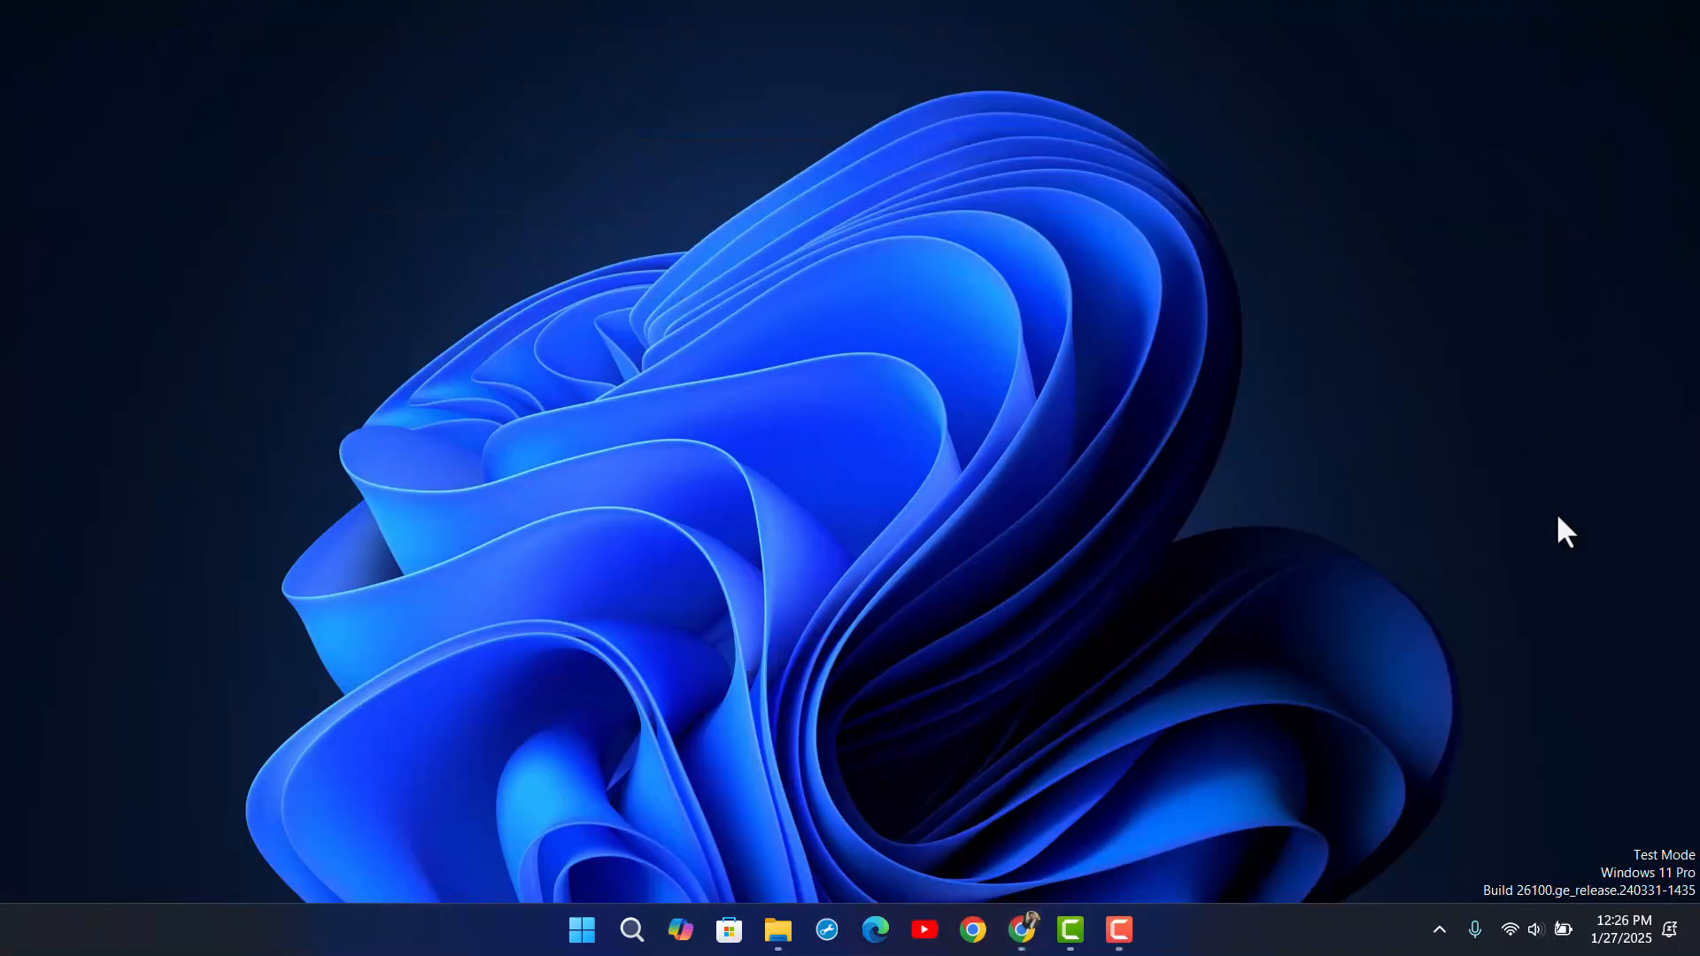
mouse_move(1610, 724)
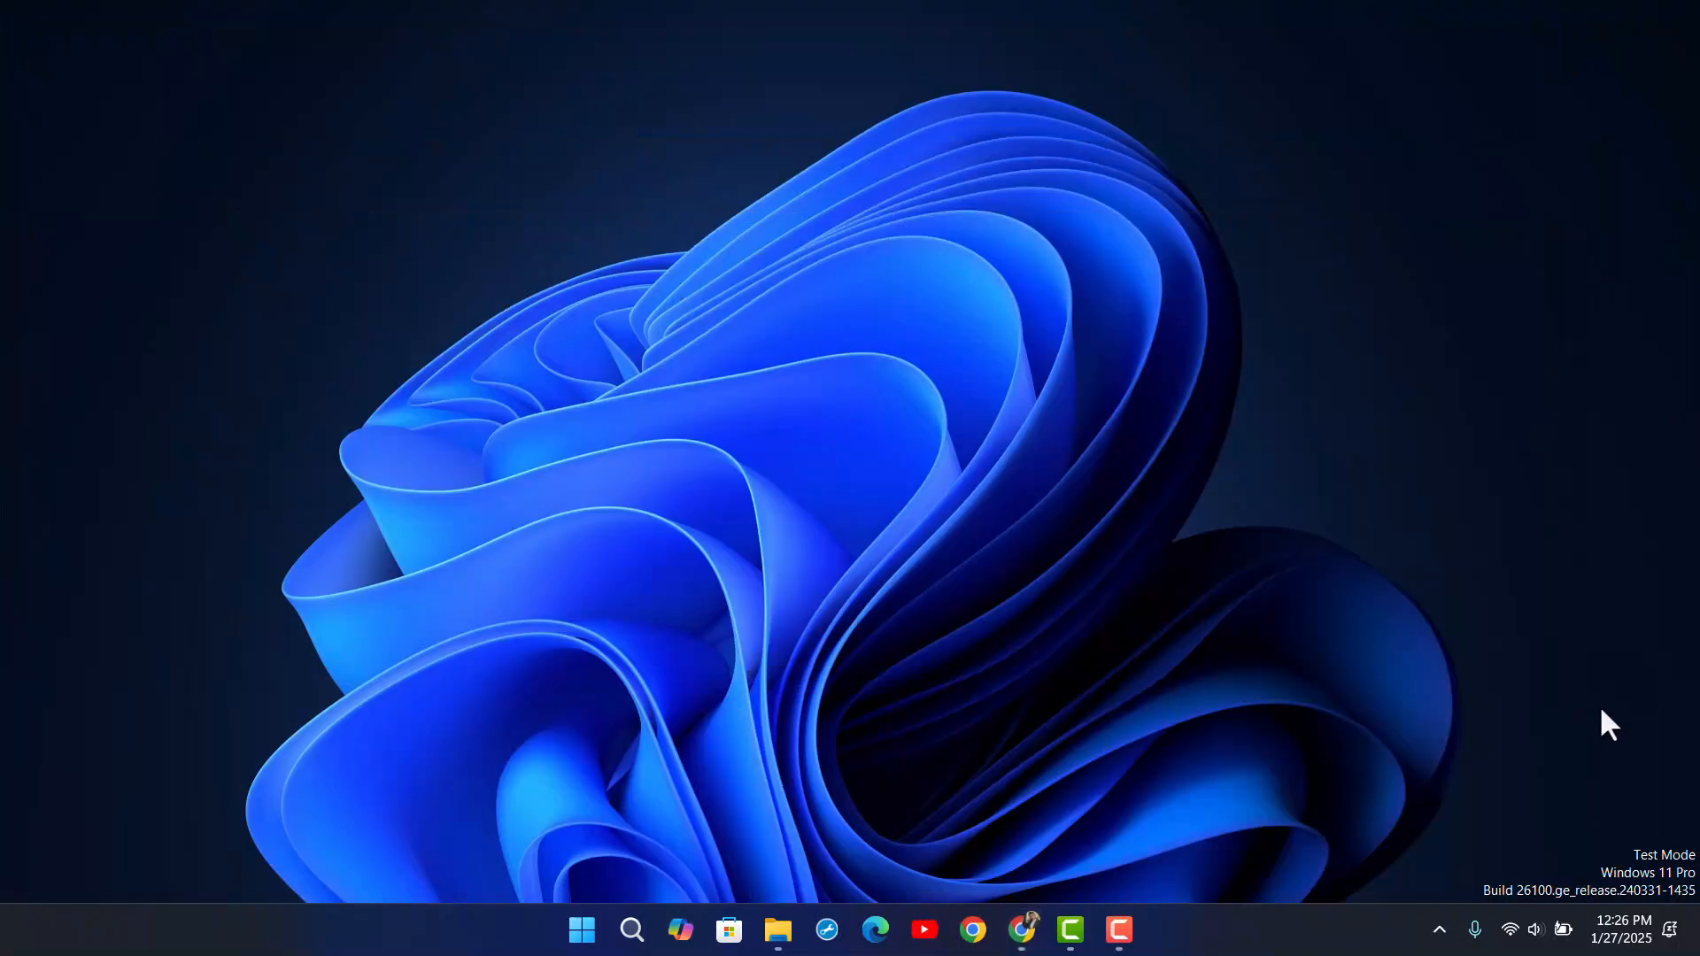